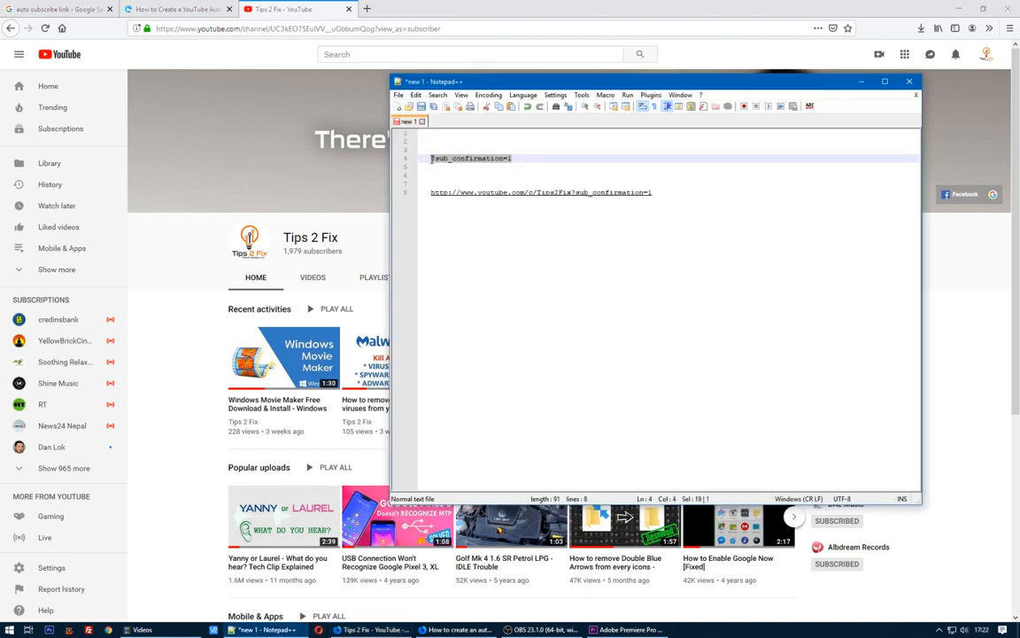
- Right-click the selected ?sub_confirmation=1 text in Notepad++ before returning to the channel page
{"action": "right_click", "coordinate": [471, 158]}
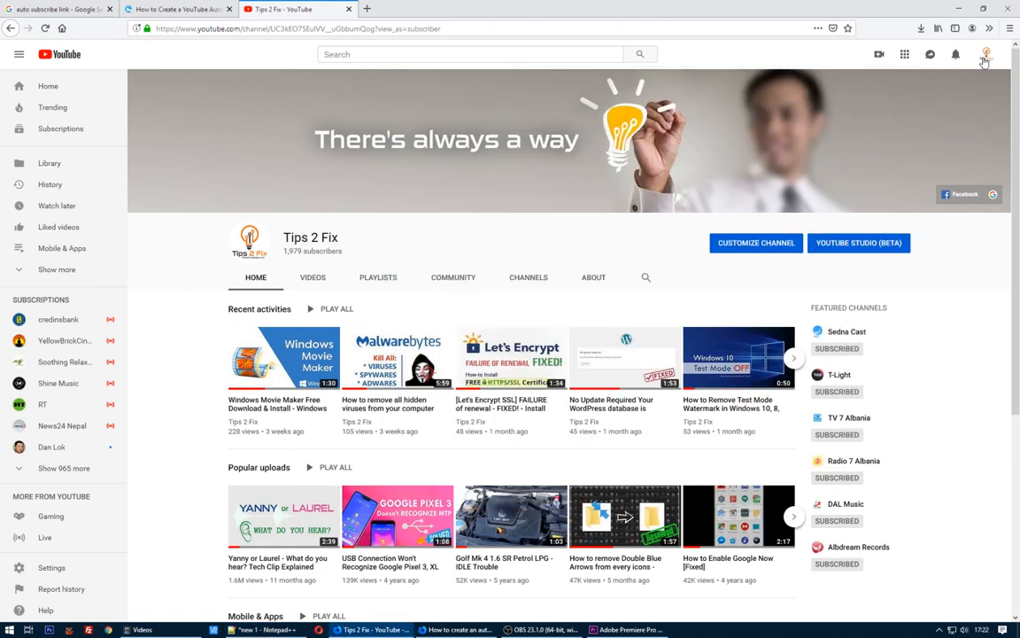
- Open YouTube's Advanced account settings showing the custom URL youtube.com/c/Tips2Fix
{"action": "left_click", "coordinate": [1009, 56]}
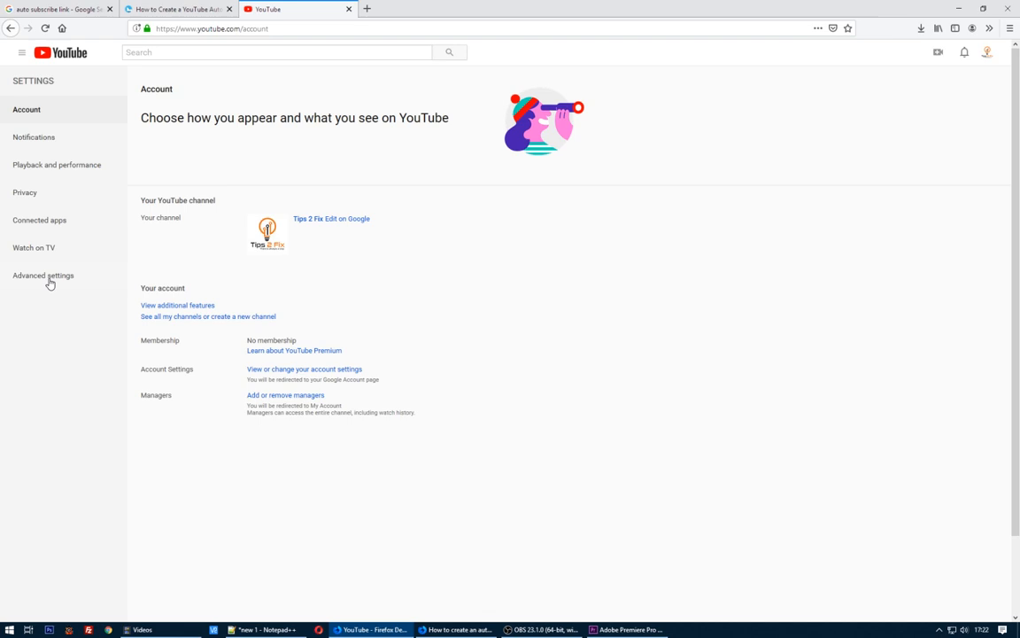
{"action": "left_click", "coordinate": [43, 274]}
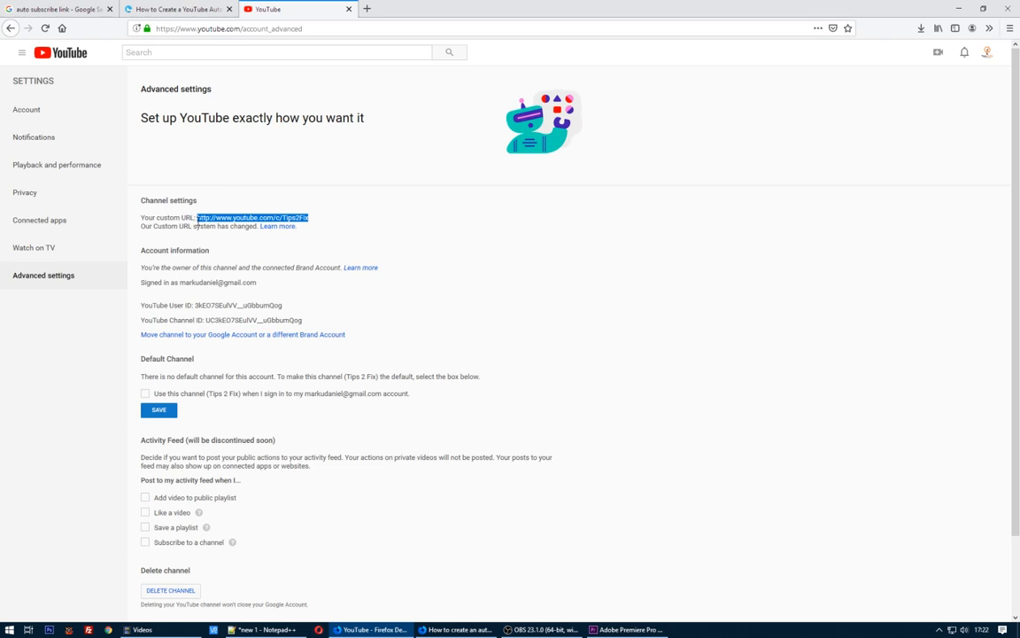
{"action": "mouse_move", "coordinate": [340, 314]}
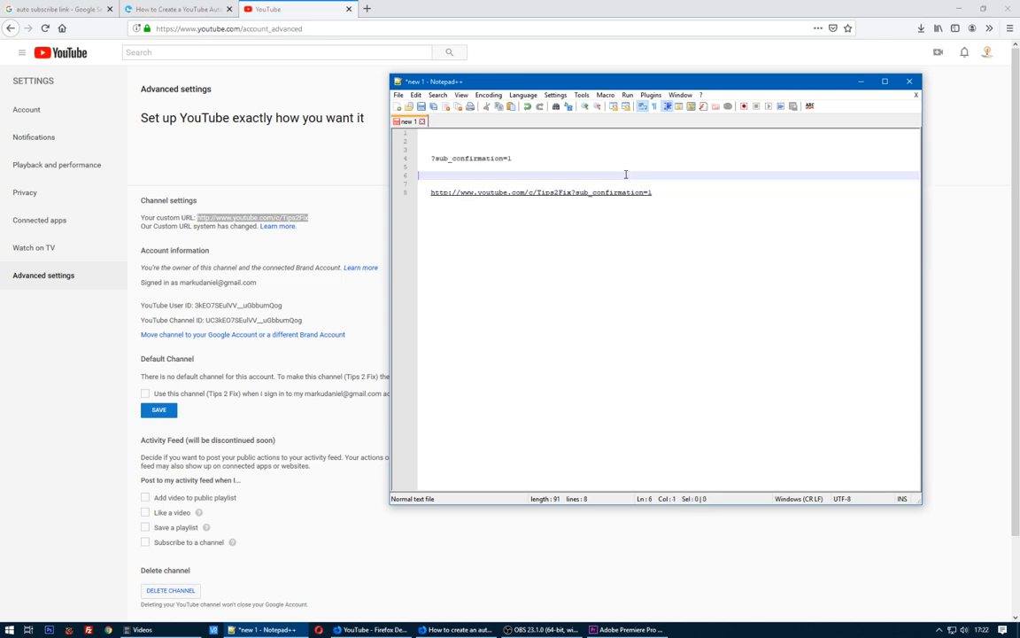
{"action": "type", "text": "http://www.youtube.com/c/Tips2Fix"}
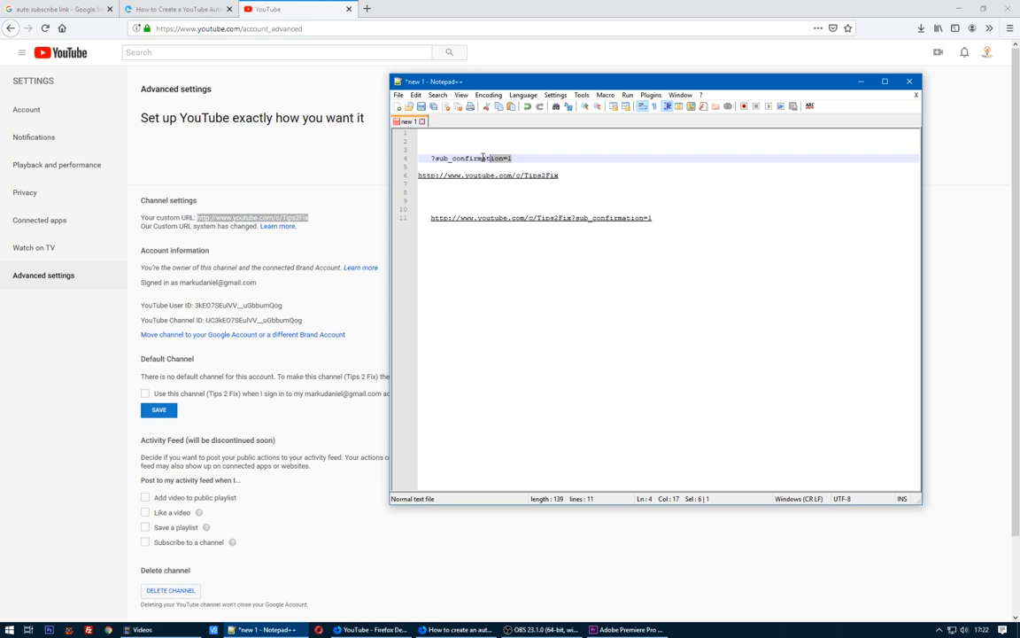
{"action": "left_click_drag", "start_coordinate": [431, 158], "coordinate": [512, 158]}
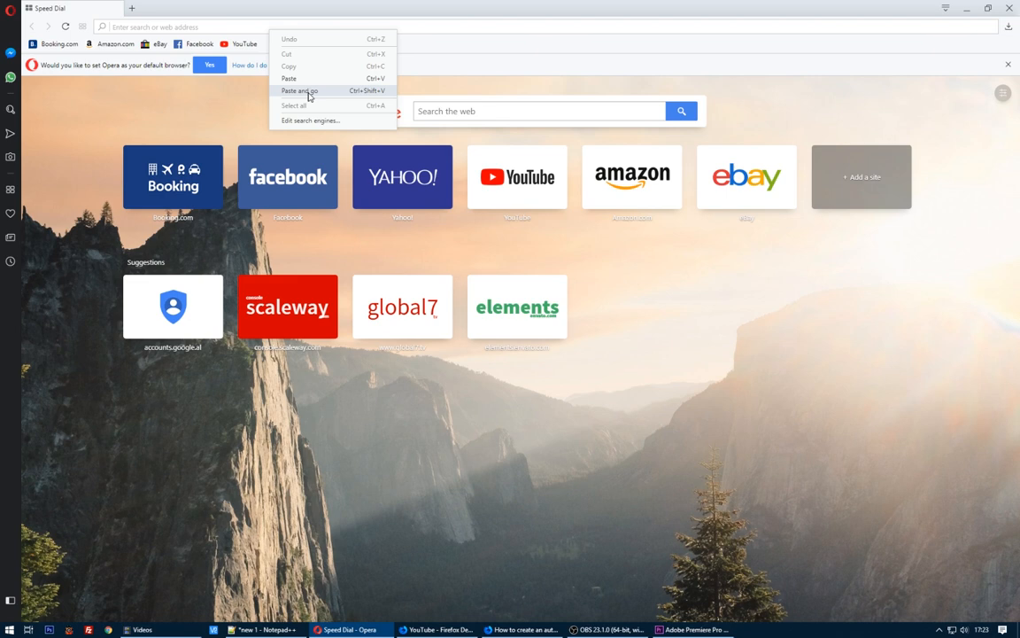
- Paste and go to the Tips2Fix link with ?sub_confirmation=1 in Opera's address bar
{"action": "left_click", "coordinate": [306, 91]}
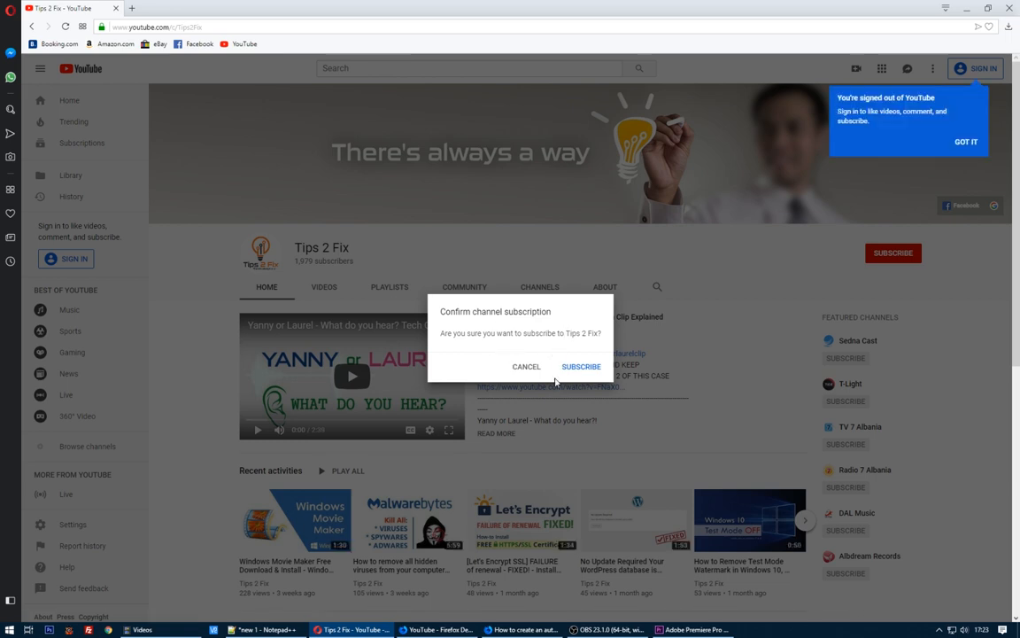
{"action": "mouse_move", "coordinate": [582, 366]}
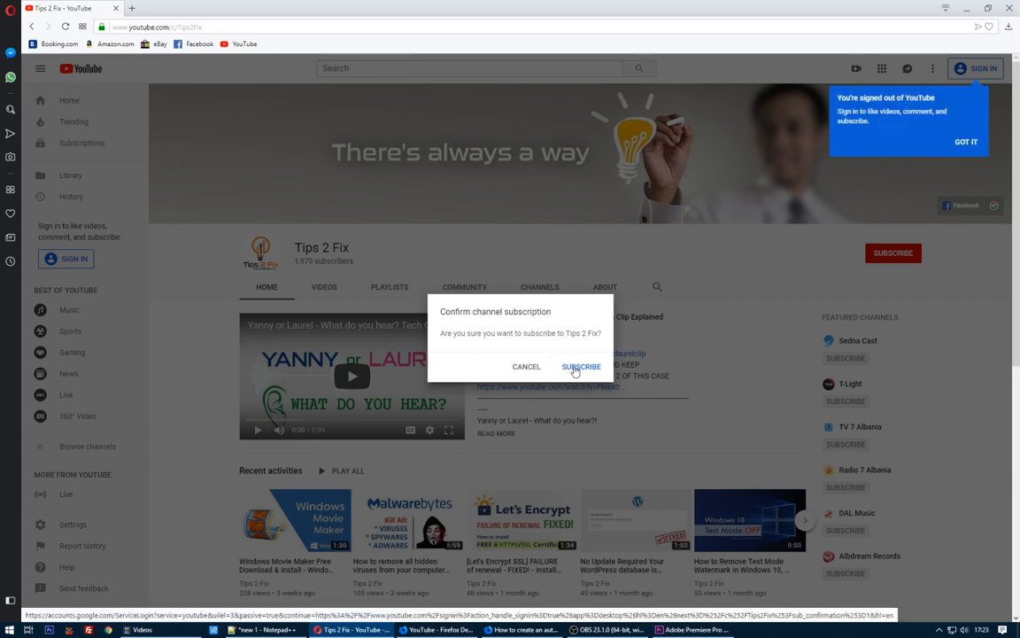